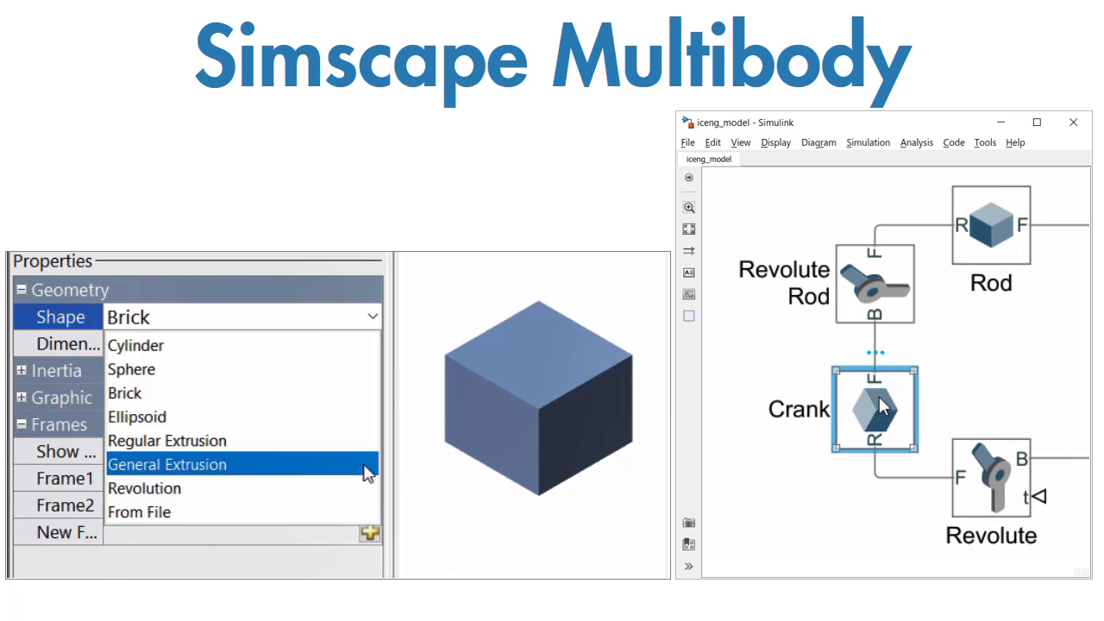
# Step: Show the Crank solid's Geometry shape options, from Cylinder through From File
pyautogui.click(169, 464)
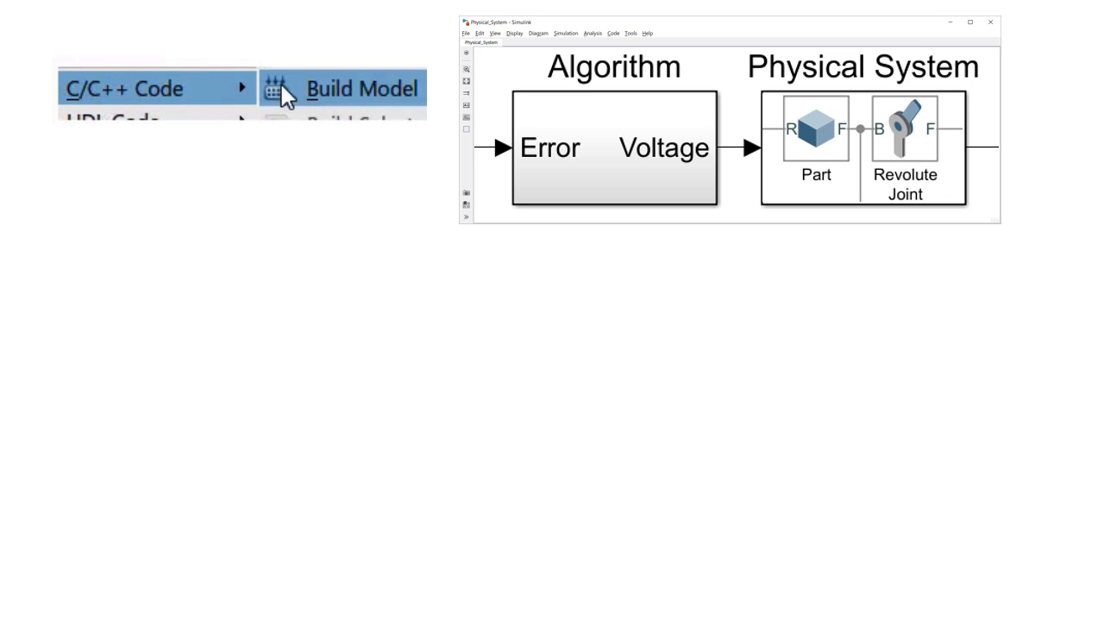
pyautogui.moveTo(300, 90)
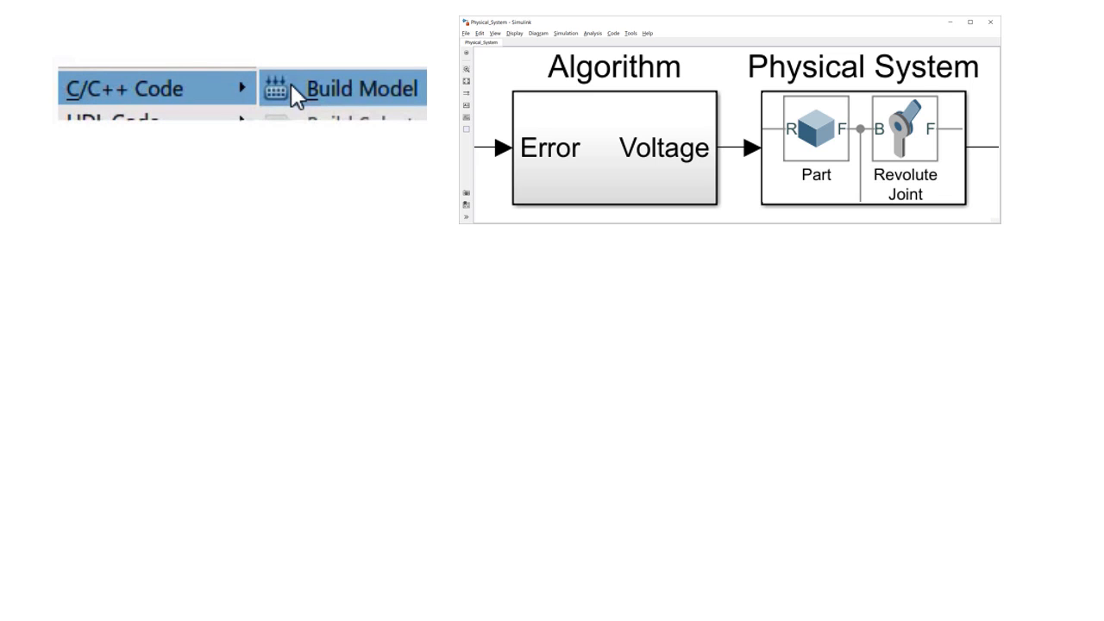